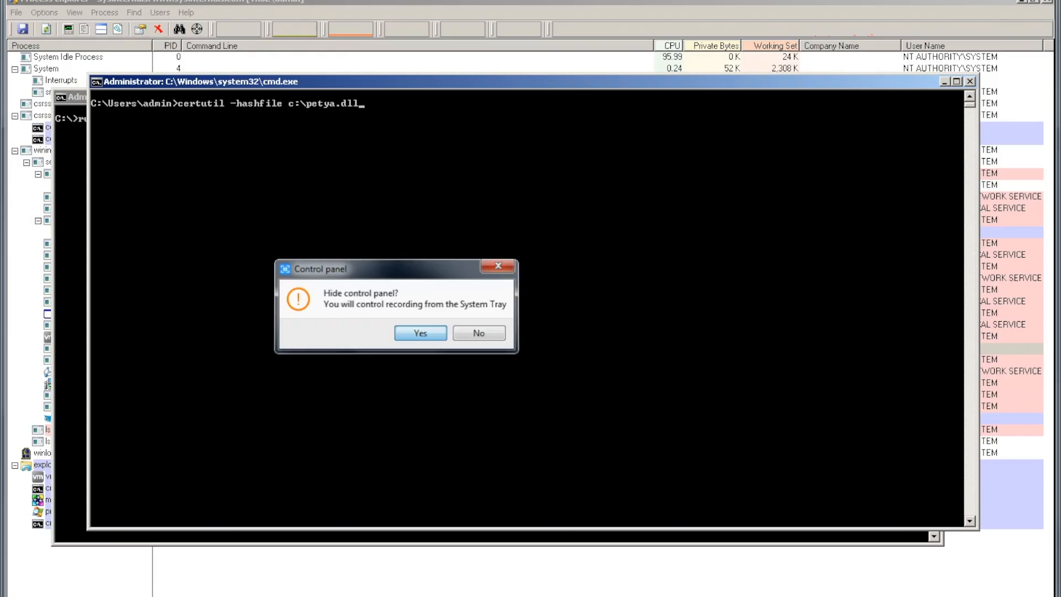
Run rundll32 c:\petya.dll,#1 in Command Prompt to trigger the RansomFree detection popup.
left_click(419, 333)
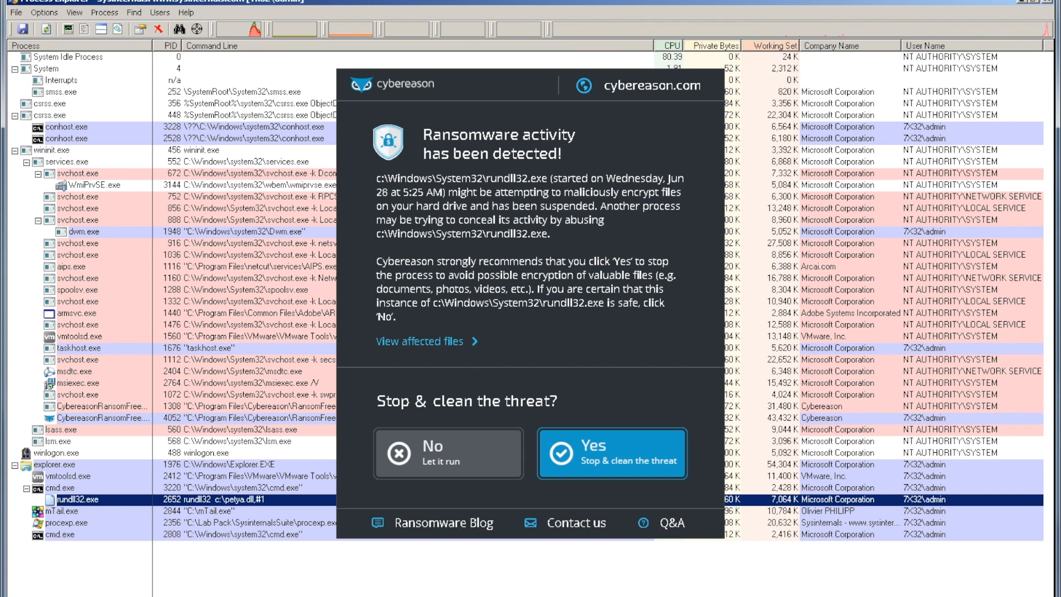
List affected files, showing c:\petya.dll deleted and C:\Windows\petya created.
left_click(423, 340)
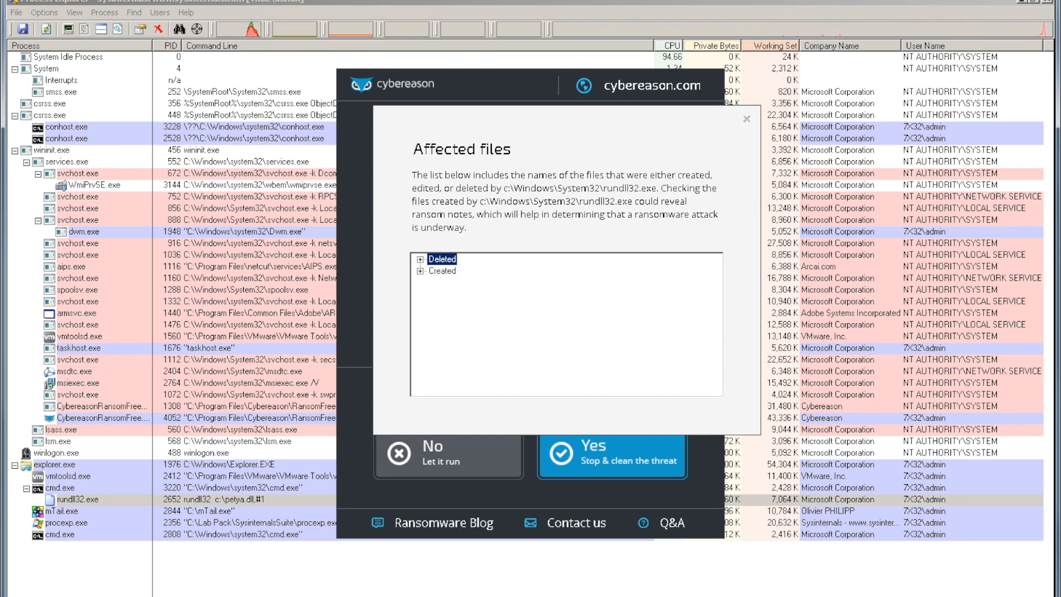
left_click(424, 259)
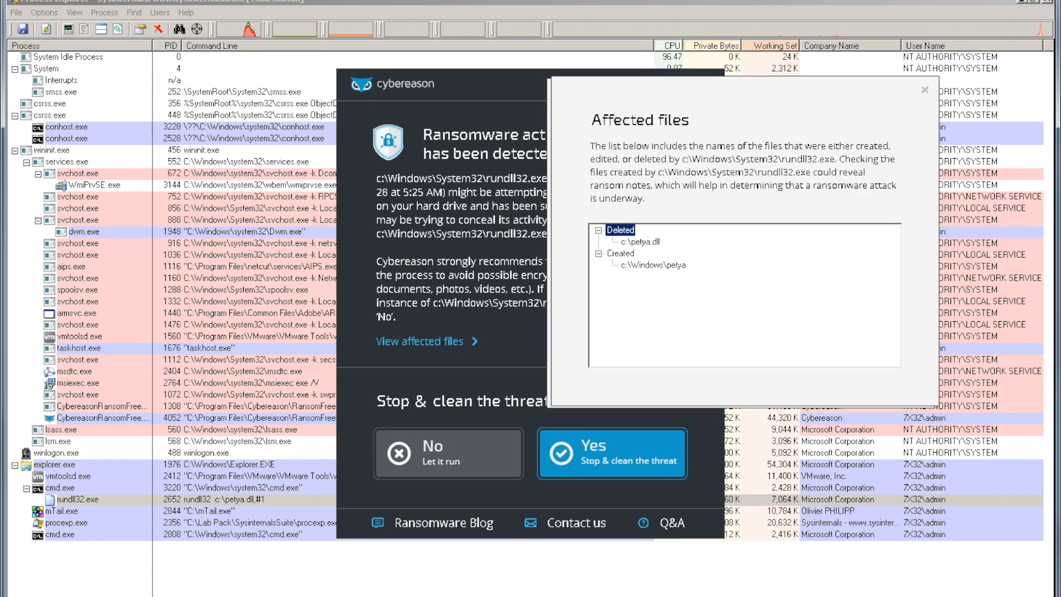
Close the affected files list and choose 'Yes – Stop & clean the threat'.
left_click(925, 89)
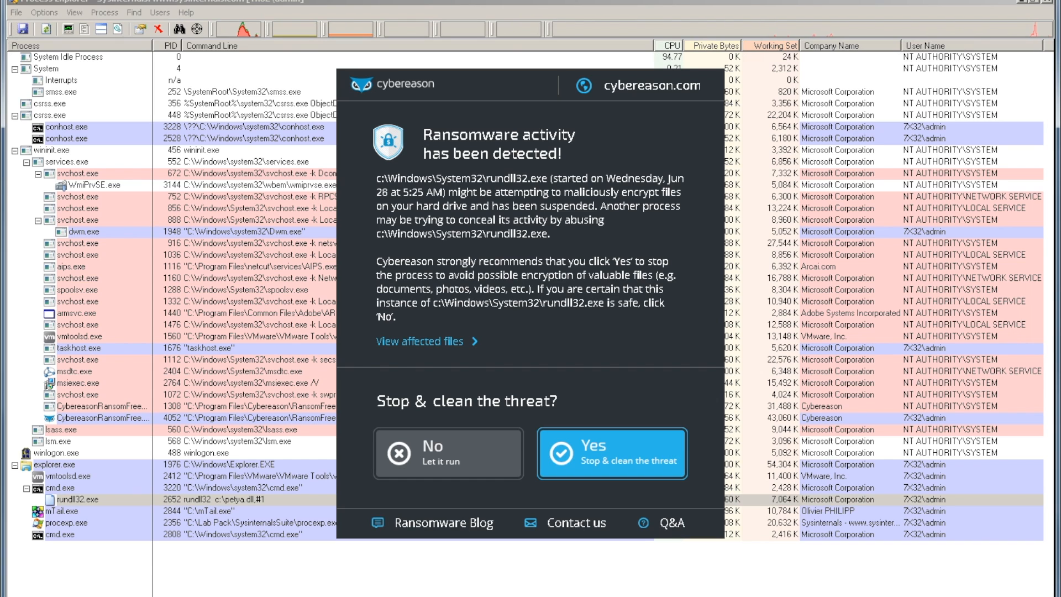
left_click(610, 452)
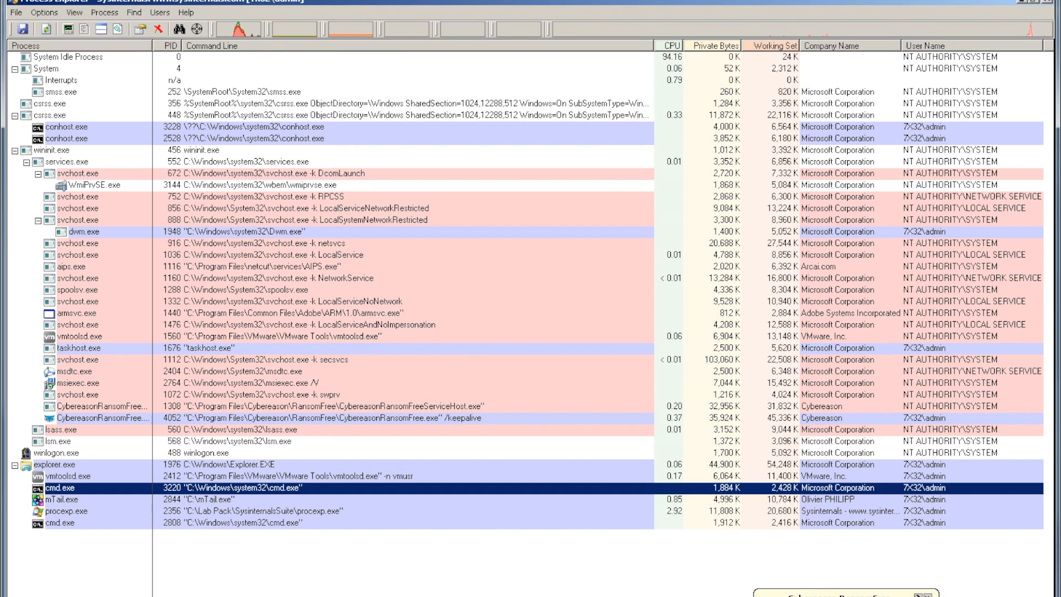